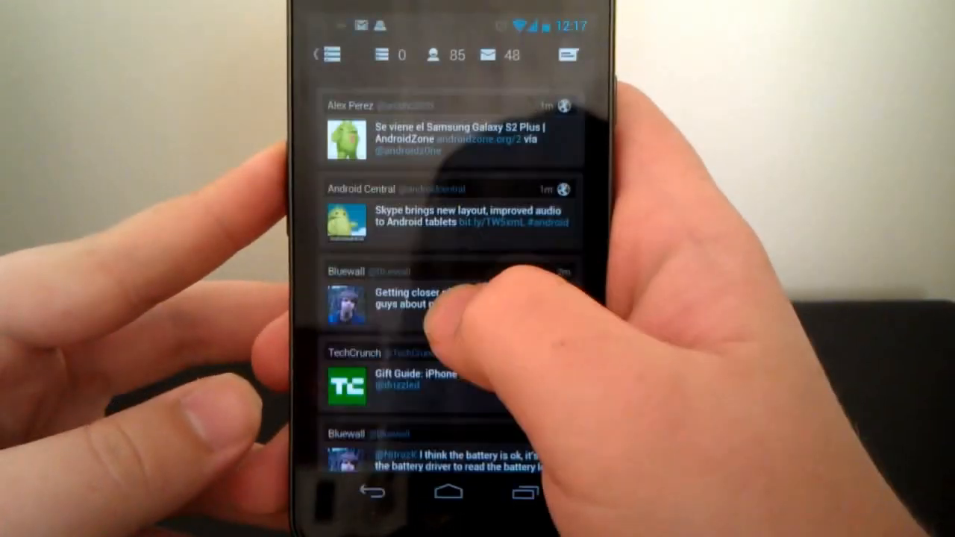
Slide open the navigation drawer showing Timeline, Mentions, DM, Favorites, Lists, Trends and Search
left_click(328, 54)
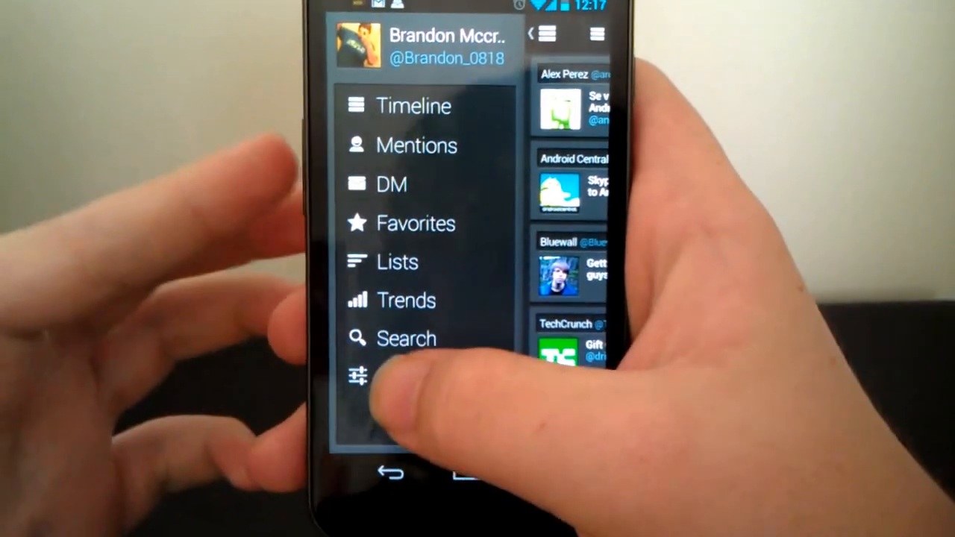
Enter Settings from the drawer, showing Sync and Notifications, Display and User experience
left_click(358, 376)
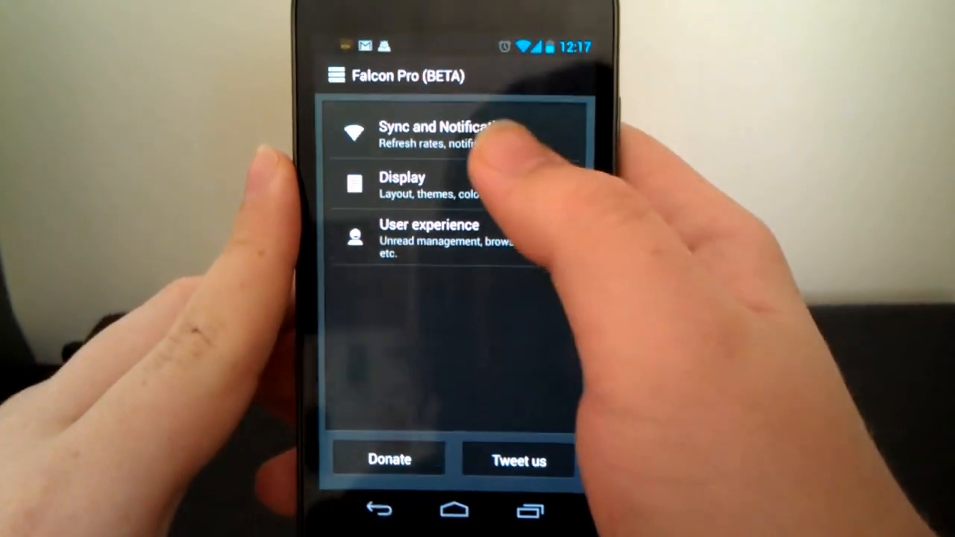
Enable Notifications under Sync and Notifications, then return to the settings categories
left_click(441, 133)
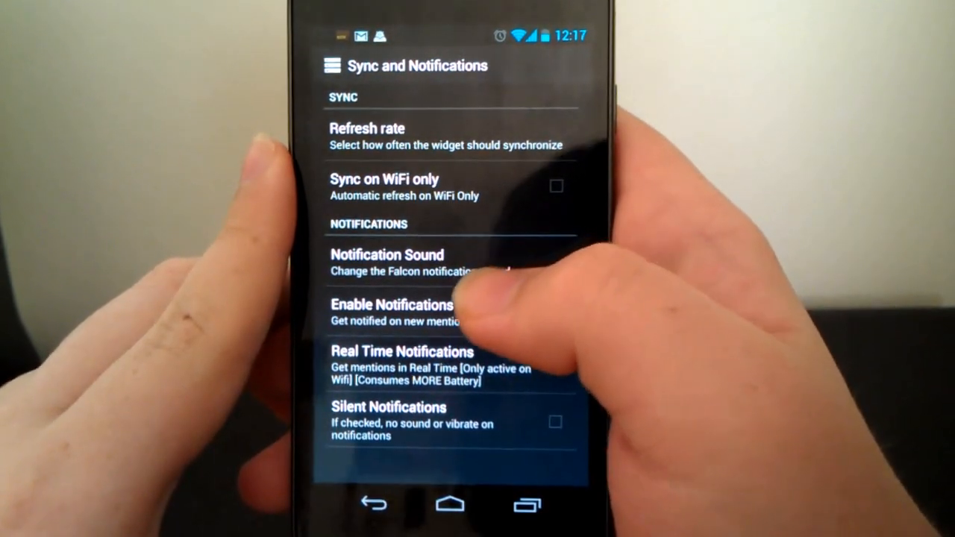
left_click(555, 313)
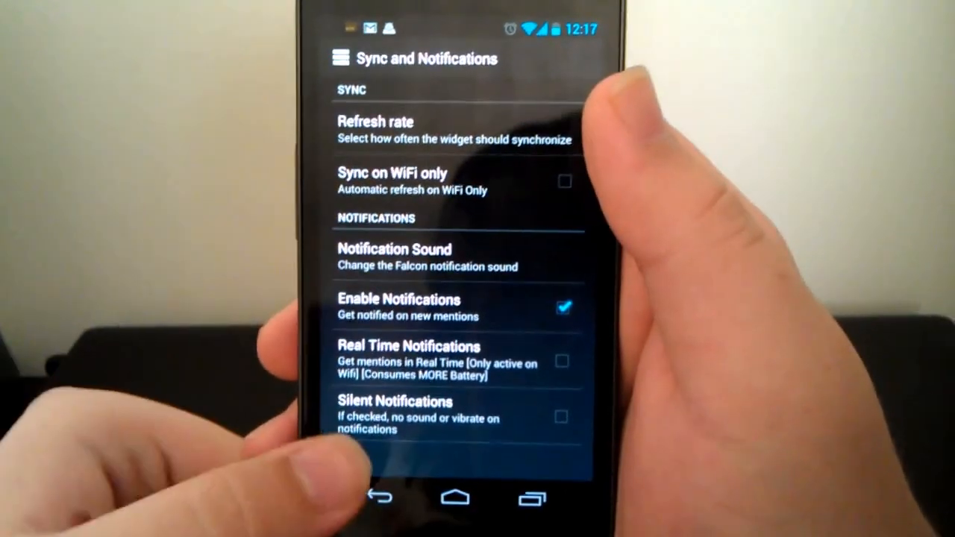
left_click(380, 498)
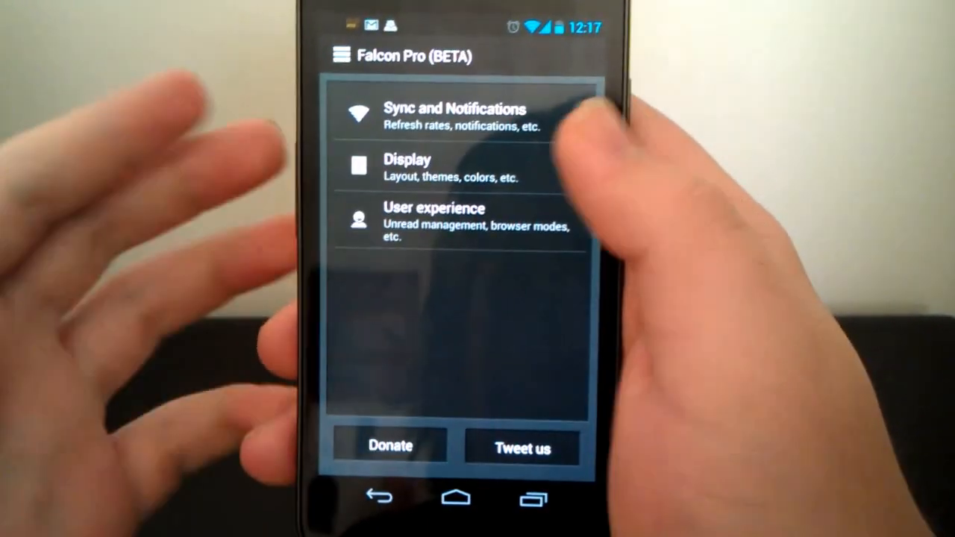
left_click(406, 167)
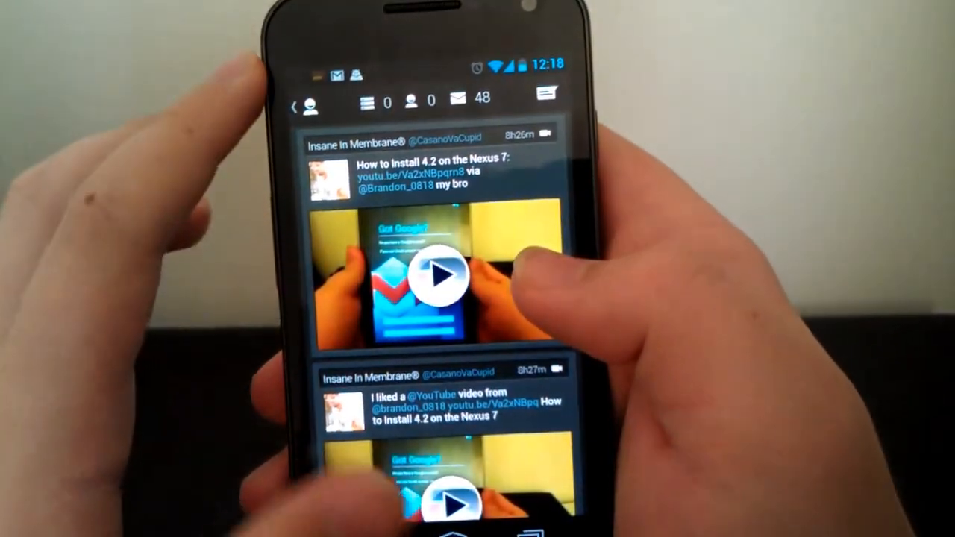
Scroll through the mentions list with its YouTube video previews
scroll("down", 3)
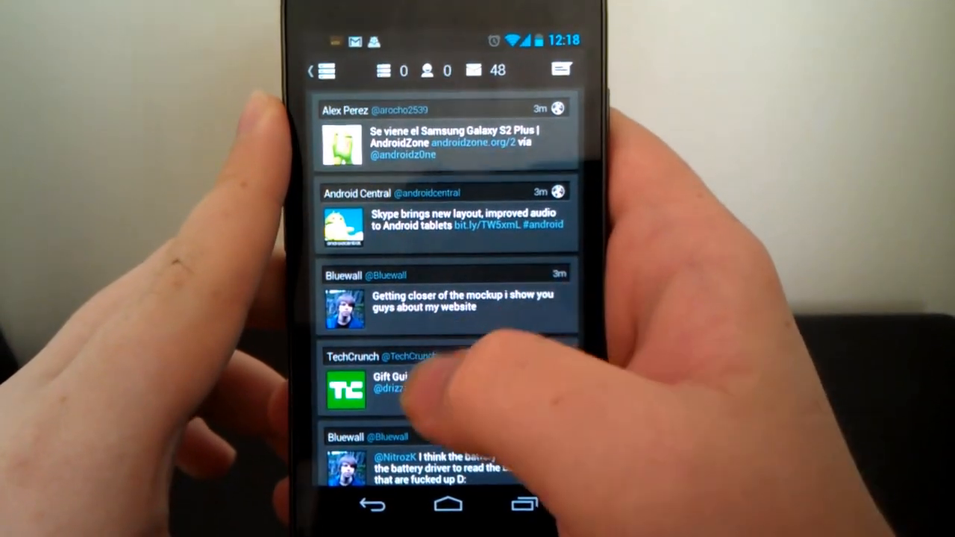
Expand the Bluewall mockup tweet to reveal reply, retweet, favorite, share and more
left_click(445, 298)
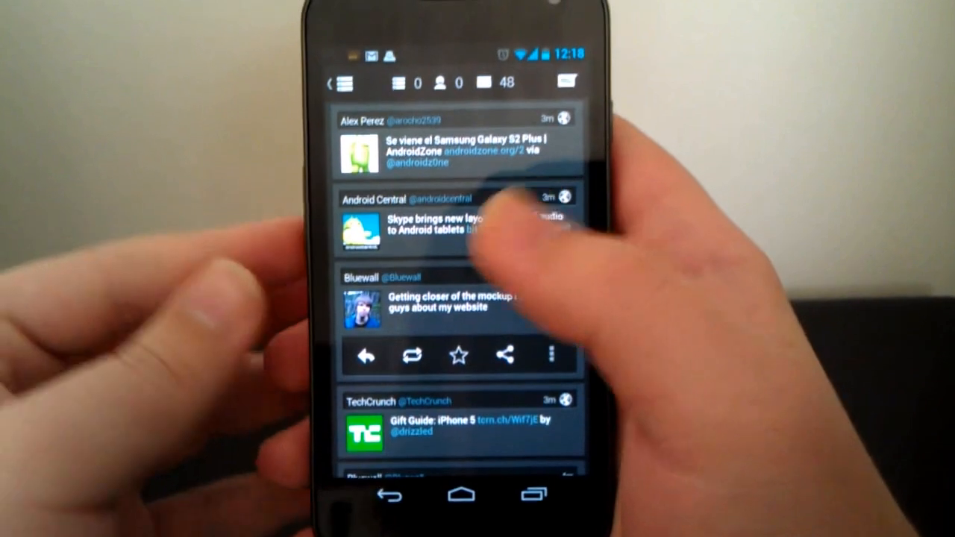
Flick the drawer open and shut, then scroll the timeline so the Bluewall action bar collapses
left_click(340, 82)
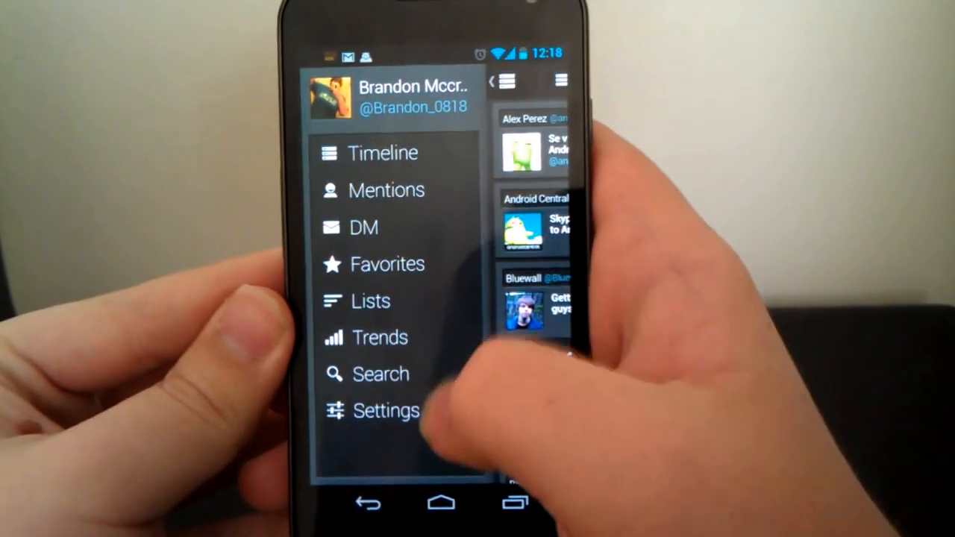
left_click(382, 152)
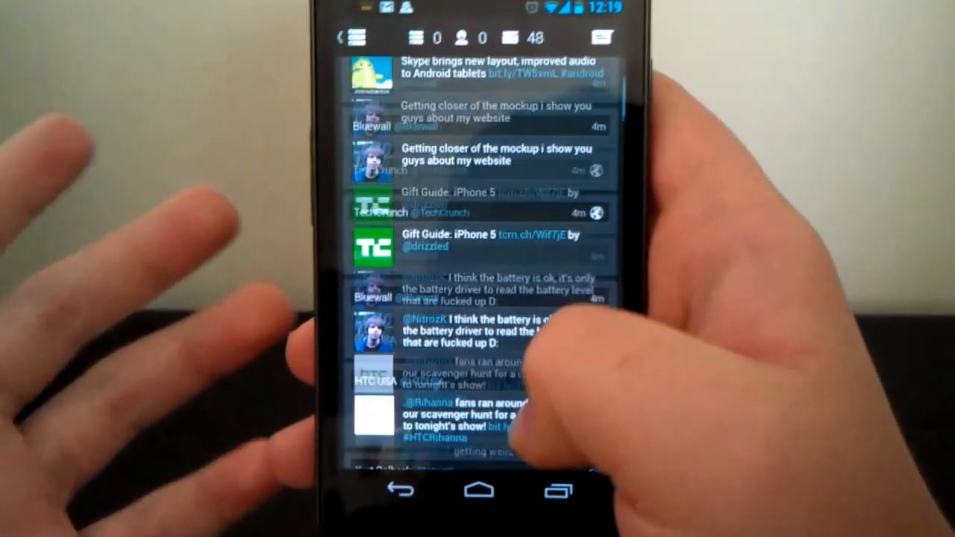
scroll("down", 3)
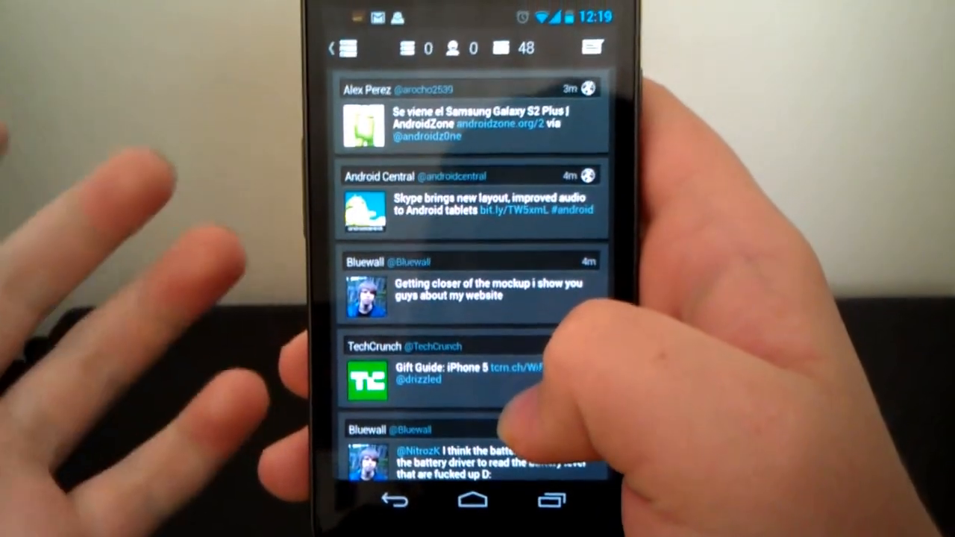